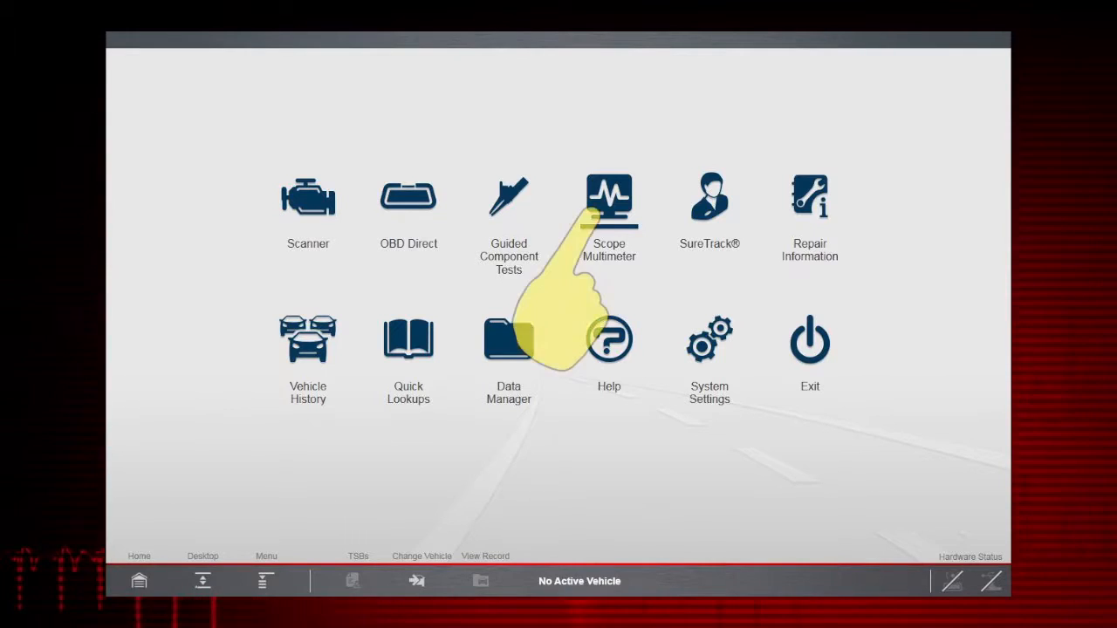
Open the Scope Multimeter profile menu from the home screen
left_click(608, 196)
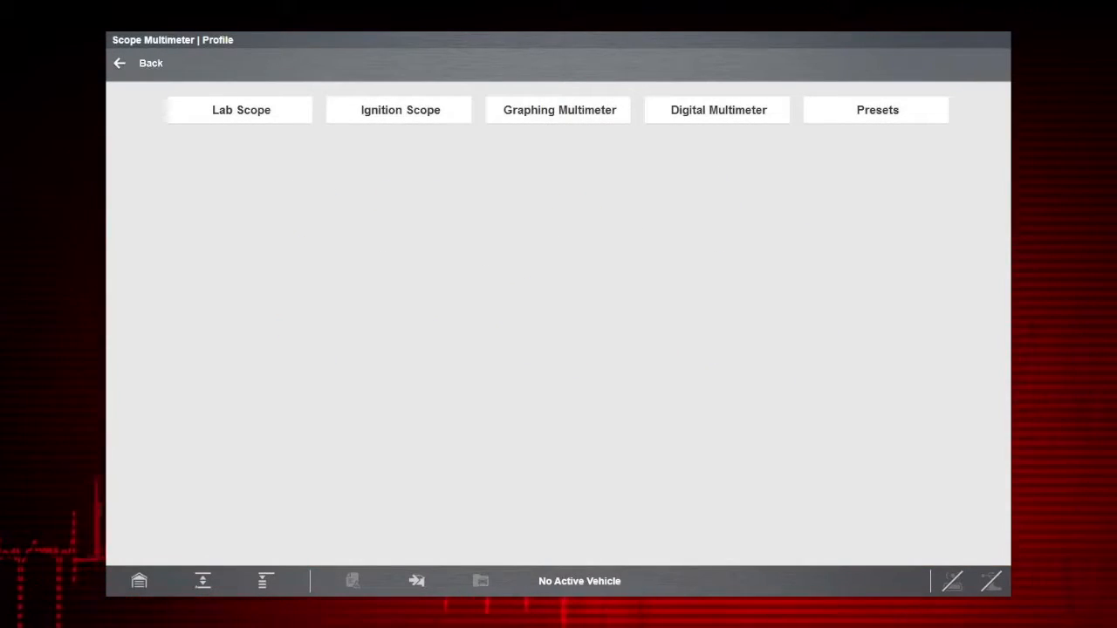
left_click(559, 109)
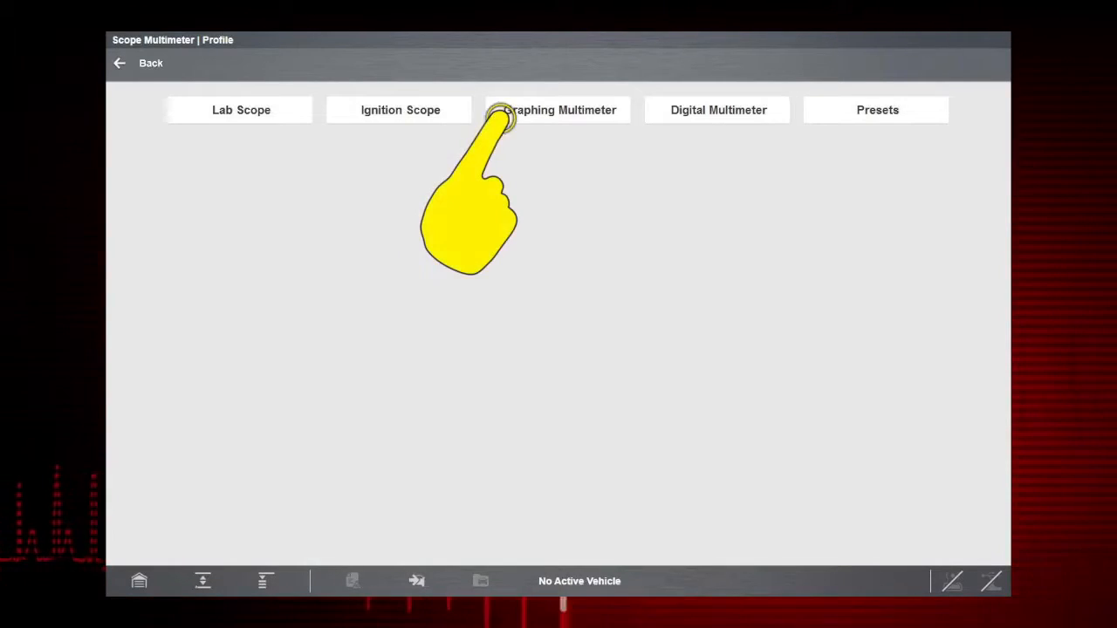
Open Graphing Multimeter to list presets like Volts DC, Duty Cycle and Ohms
left_click(558, 109)
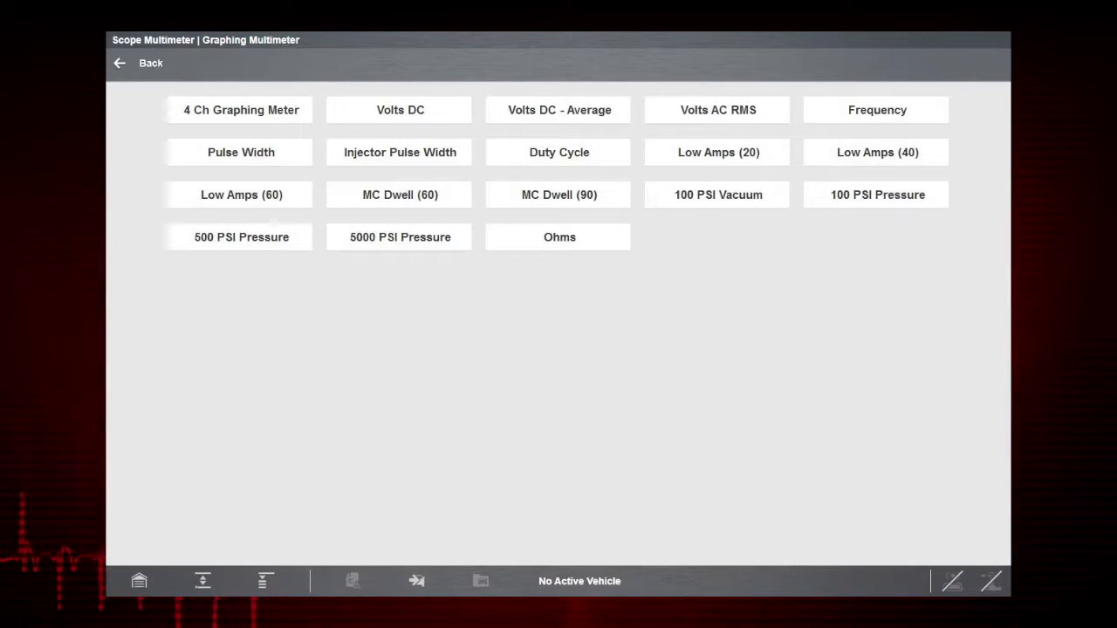
left_click(240, 109)
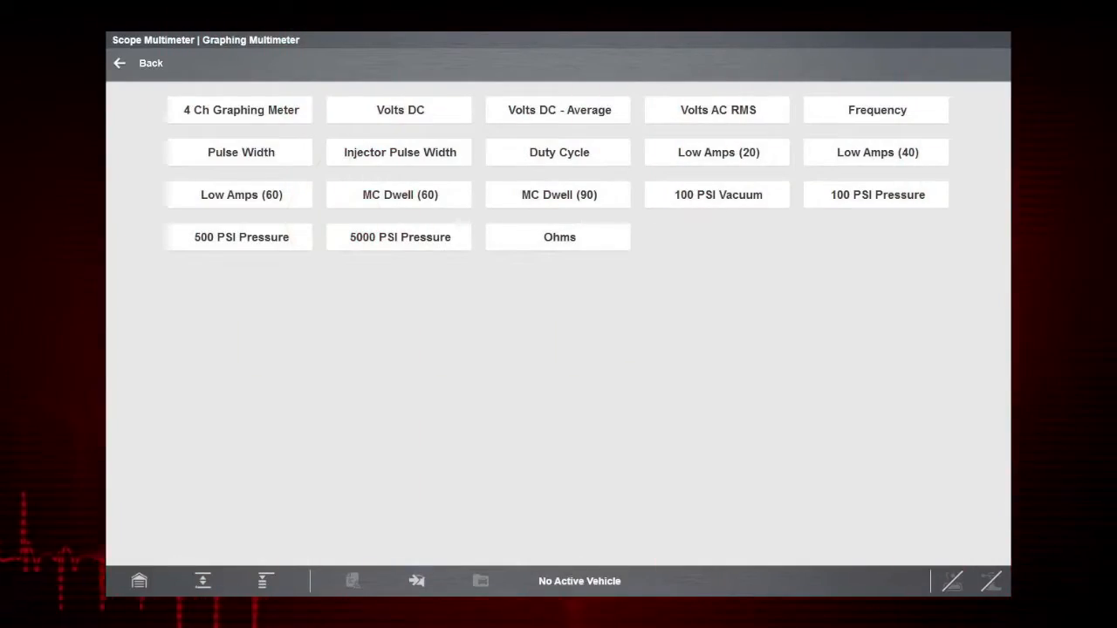
Launch the live Volts DC graph, reading a steady trace near 8 volts
left_click(400, 109)
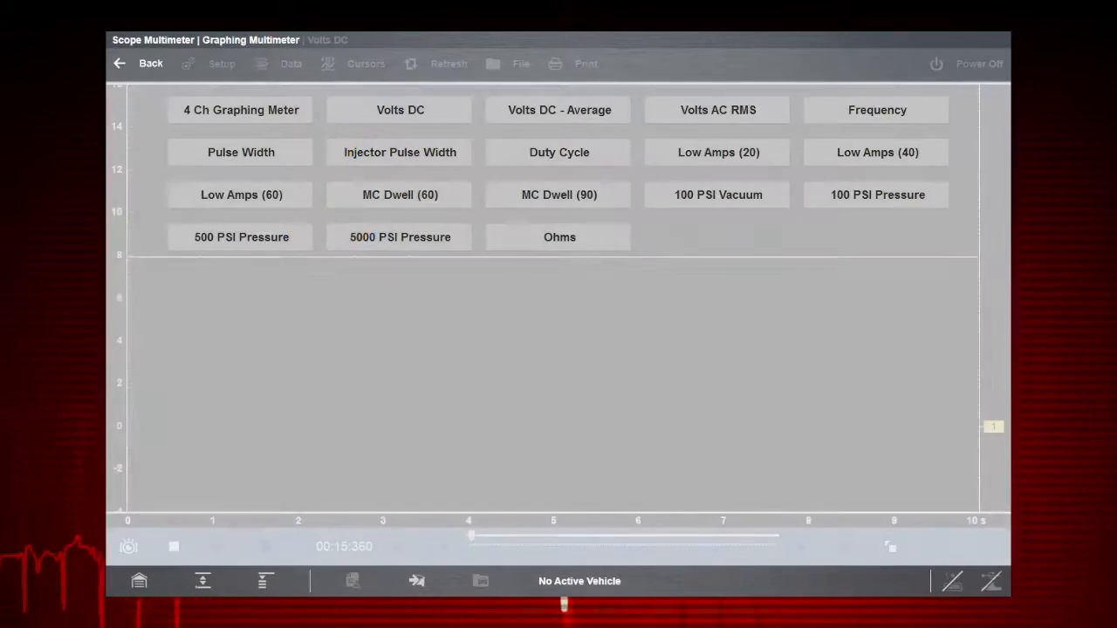
left_click(399, 109)
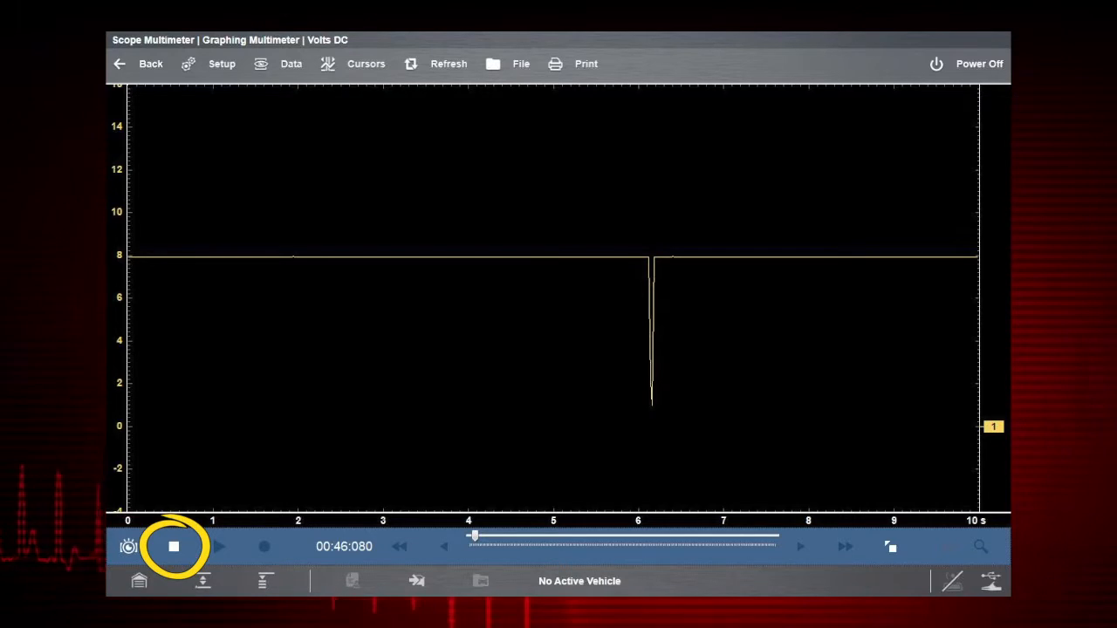
Stop the Volts DC capture and step back through the recorded data
left_click(173, 546)
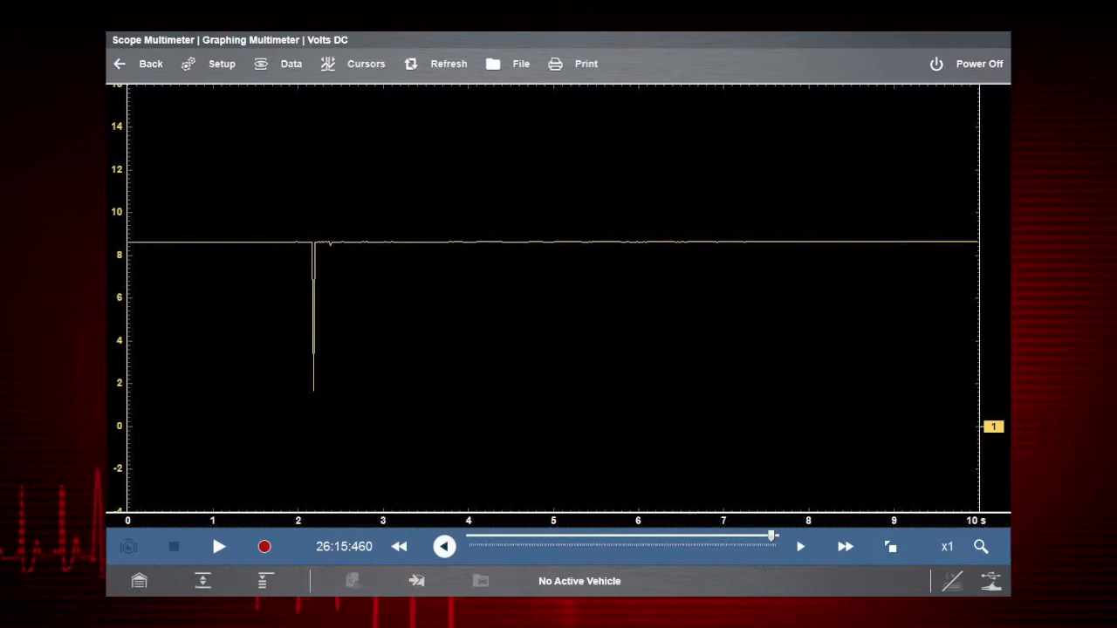
left_click(399, 546)
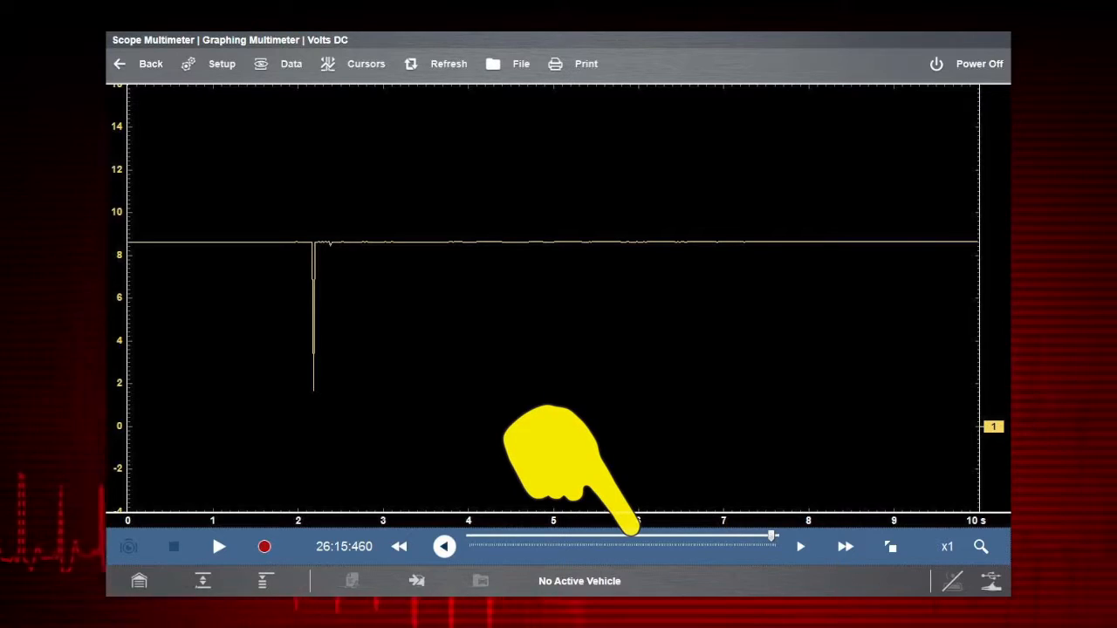
mouse_move(698, 524)
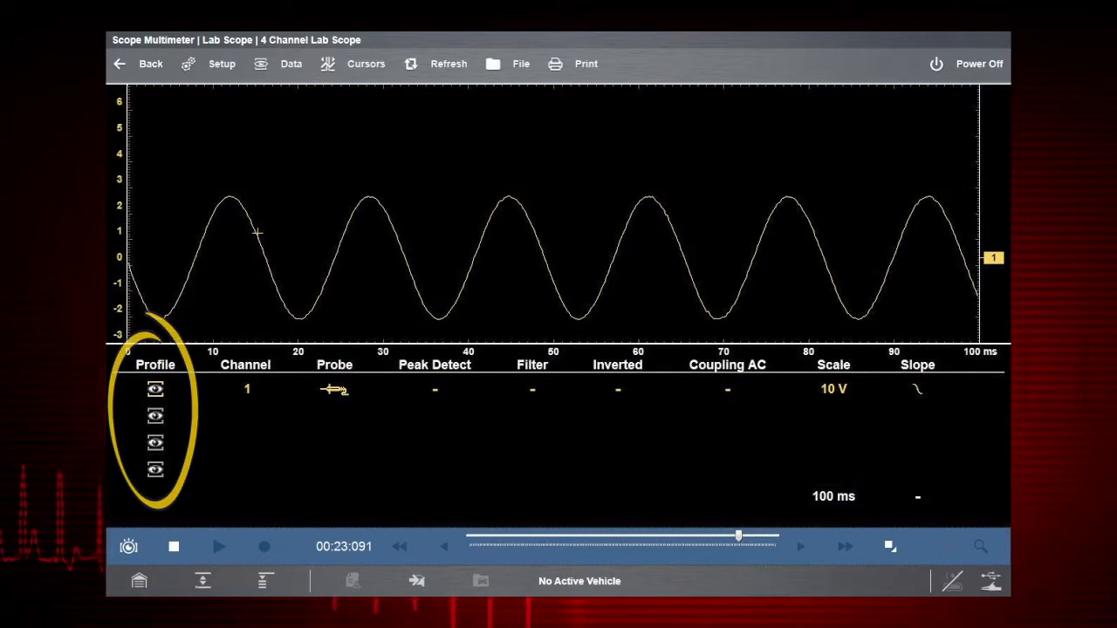
Turn on channel 2 in the 4 Channel Lab Scope alongside channel 1
left_click(155, 414)
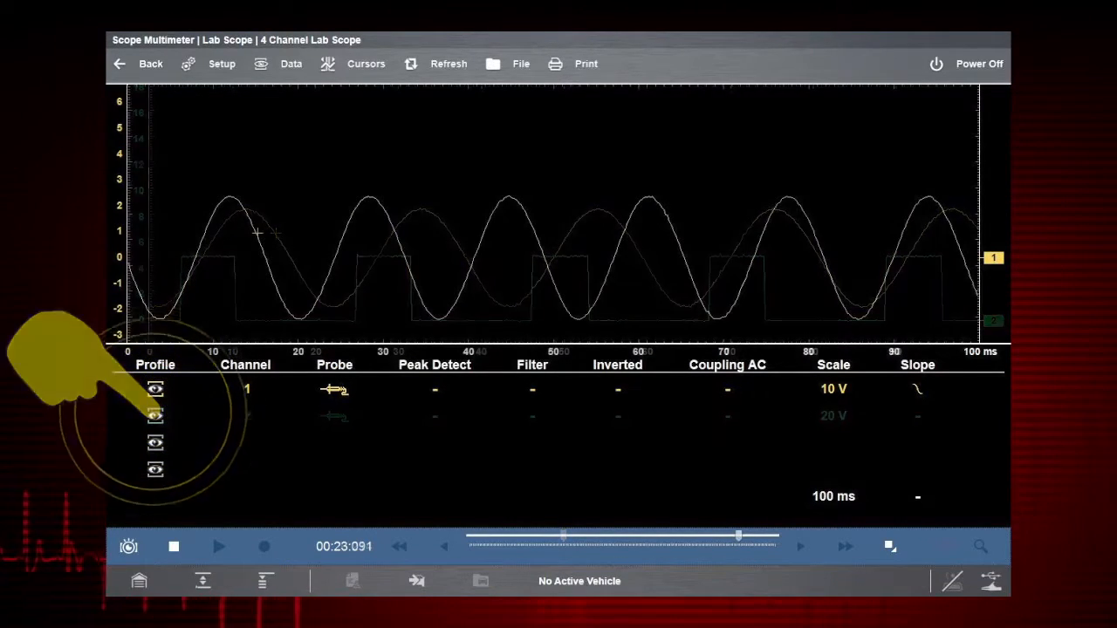
left_click(156, 415)
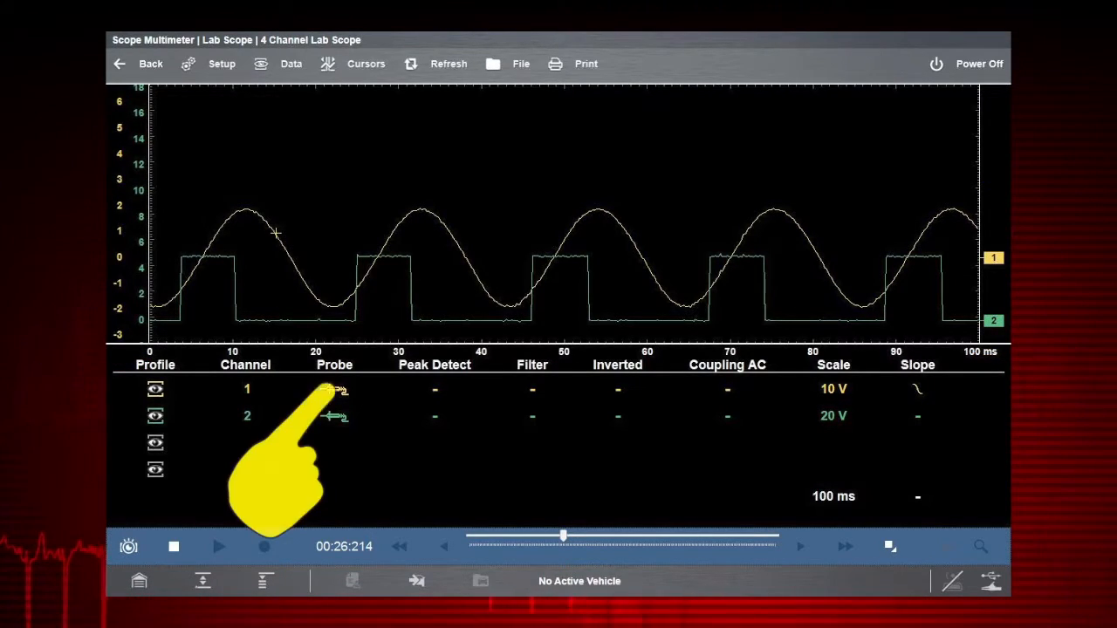
left_click(334, 389)
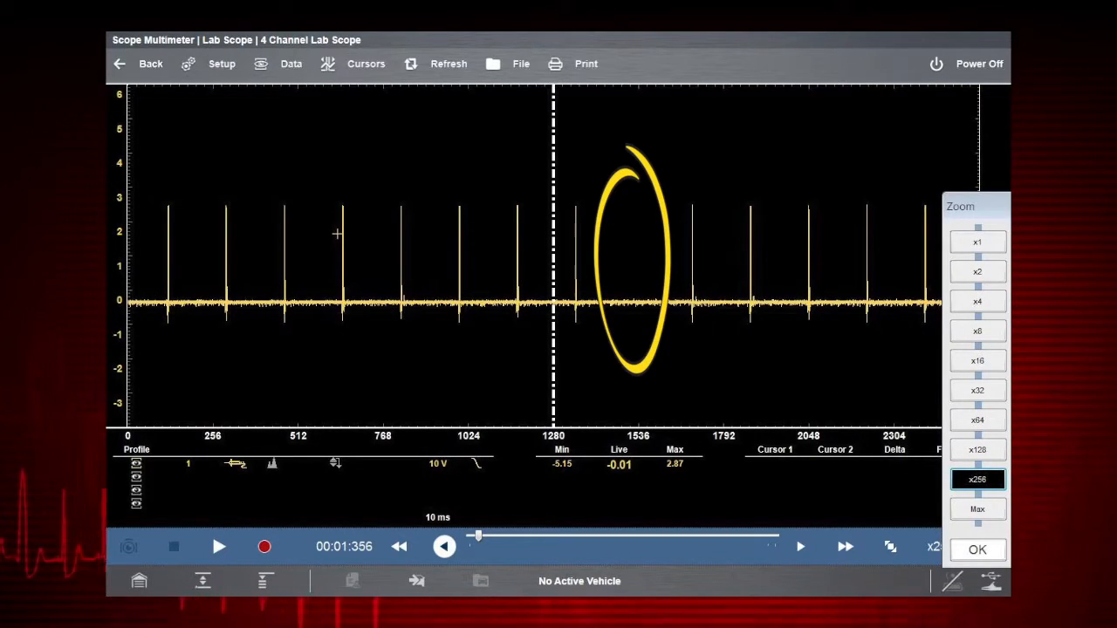
Set the recorded capture's zoom to x256
left_click(977, 549)
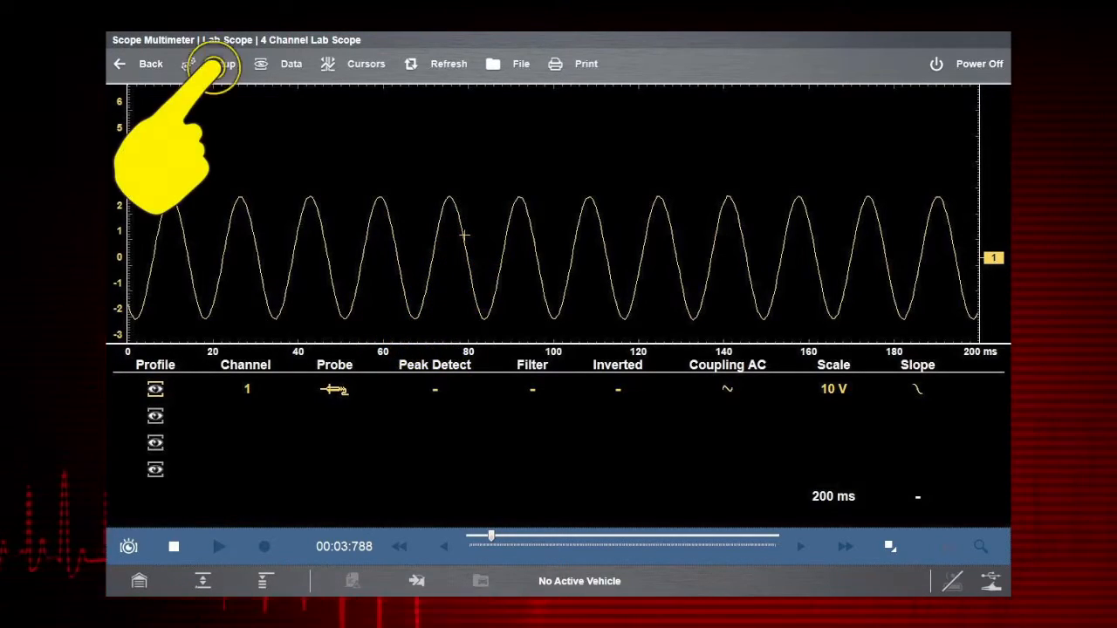
Open Setup to enable AC coupling and a 200 ms sweep for channel 1
left_click(212, 63)
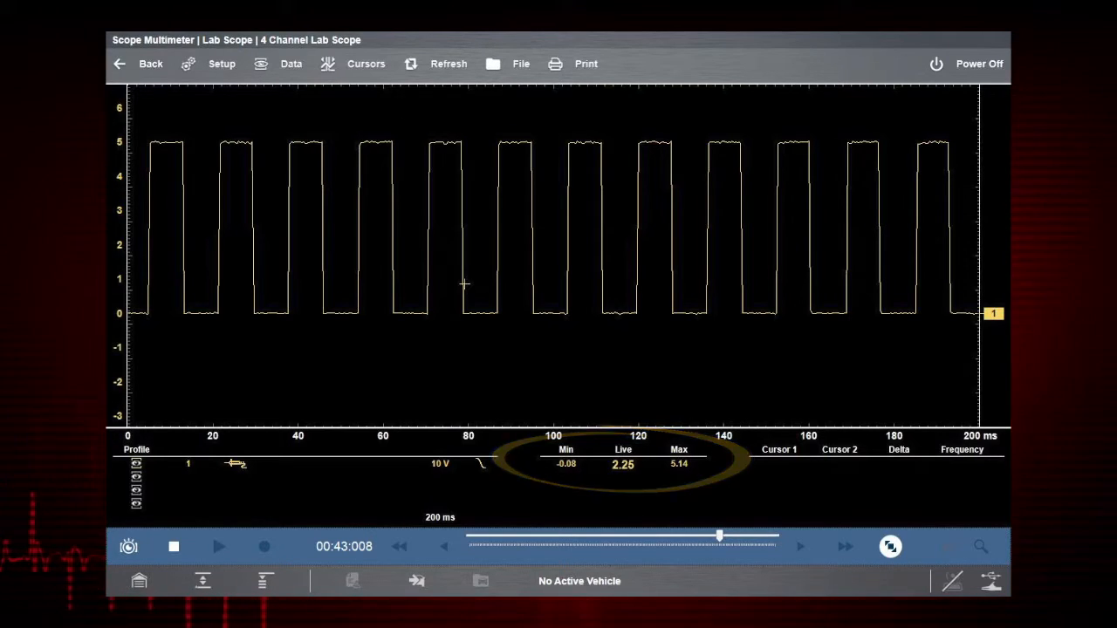
Show the Min/Live/Max readout view for channel 1's 0–5 V square wave
left_click(448, 63)
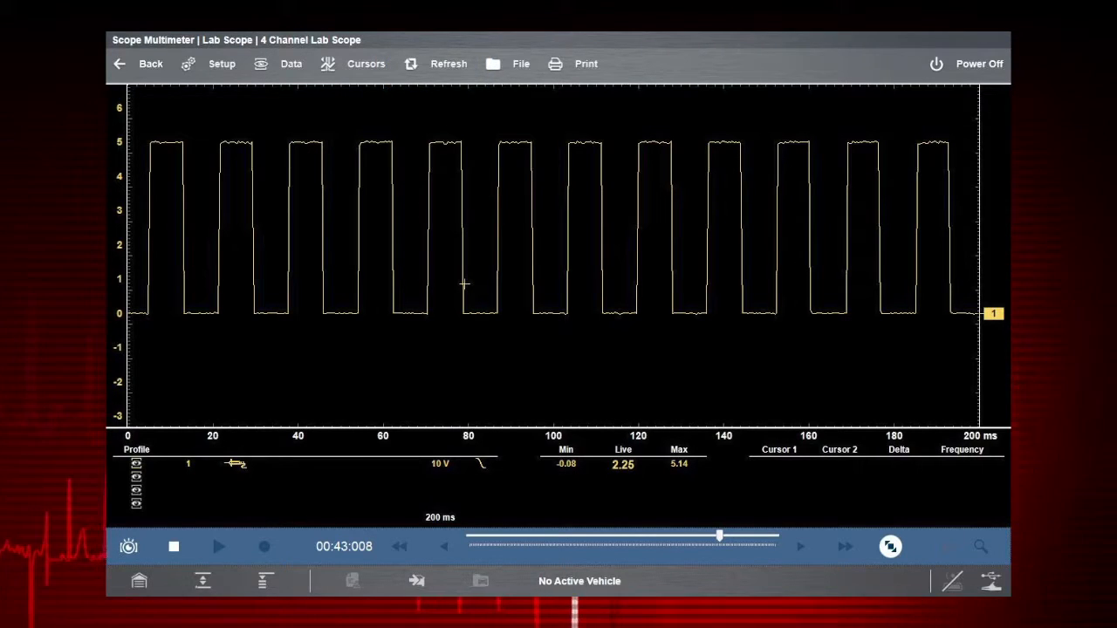
left_click(891, 547)
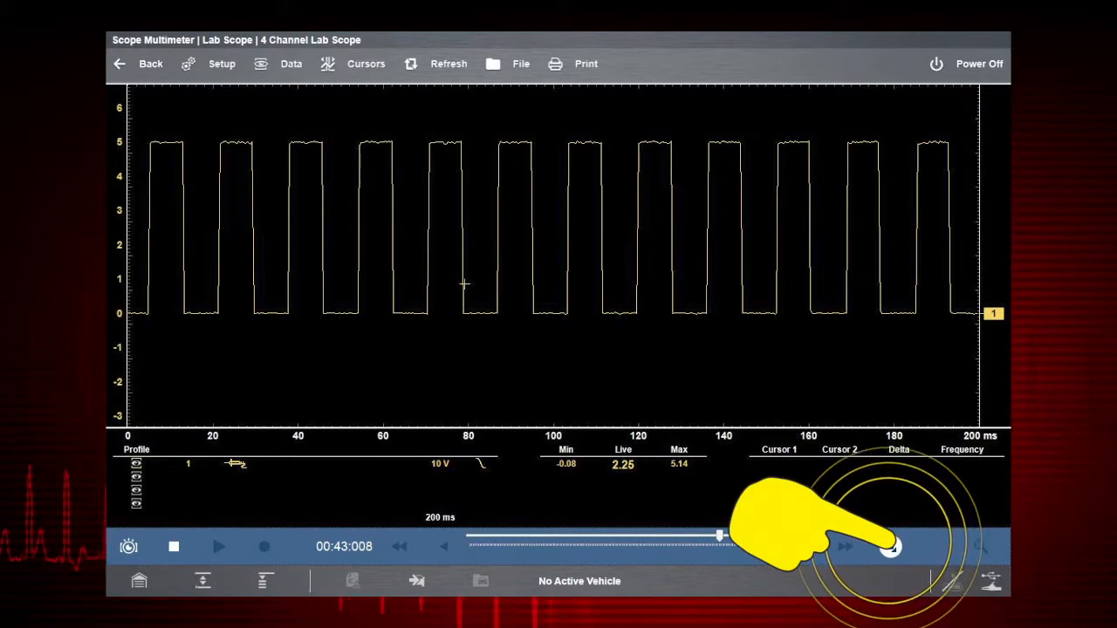